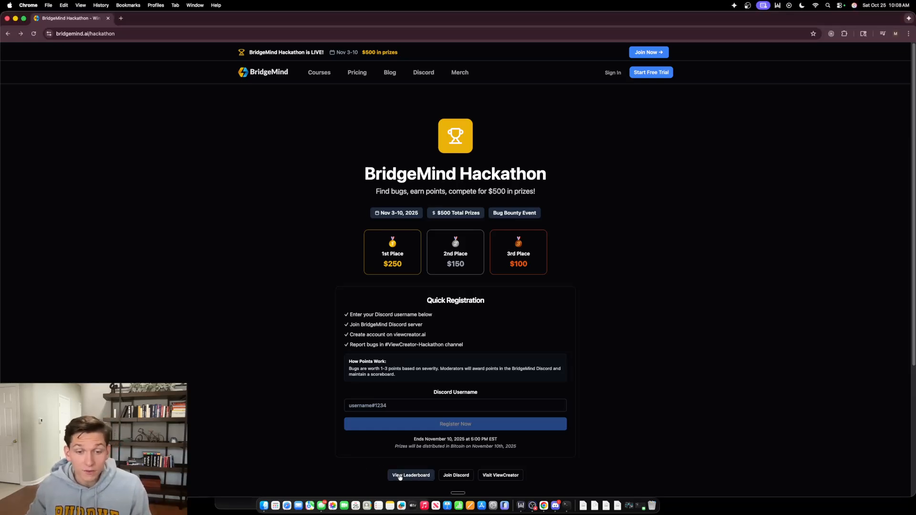
View the Hackathon Leaderboard showing the zero-point placeholder entry and $250/$150/$100 prizes
{"action": "left_click", "coordinate": [410, 475]}
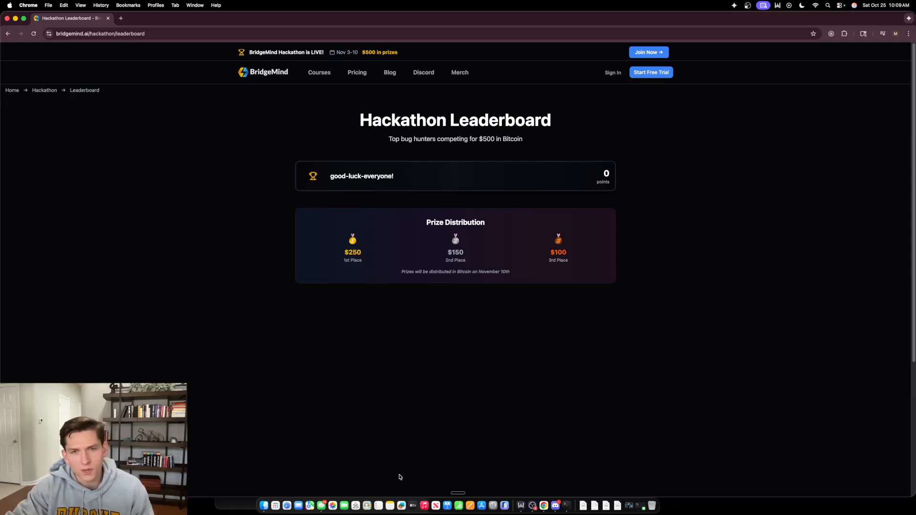
{"action": "mouse_move", "coordinate": [515, 444]}
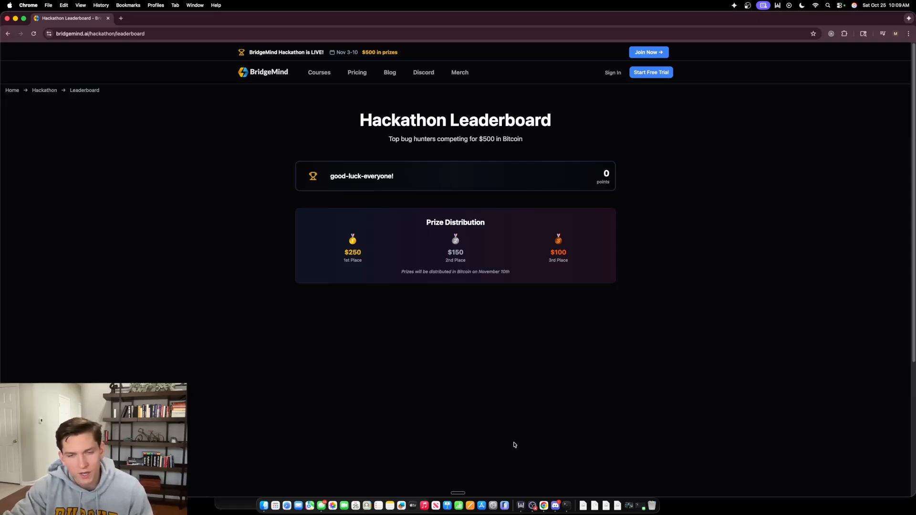